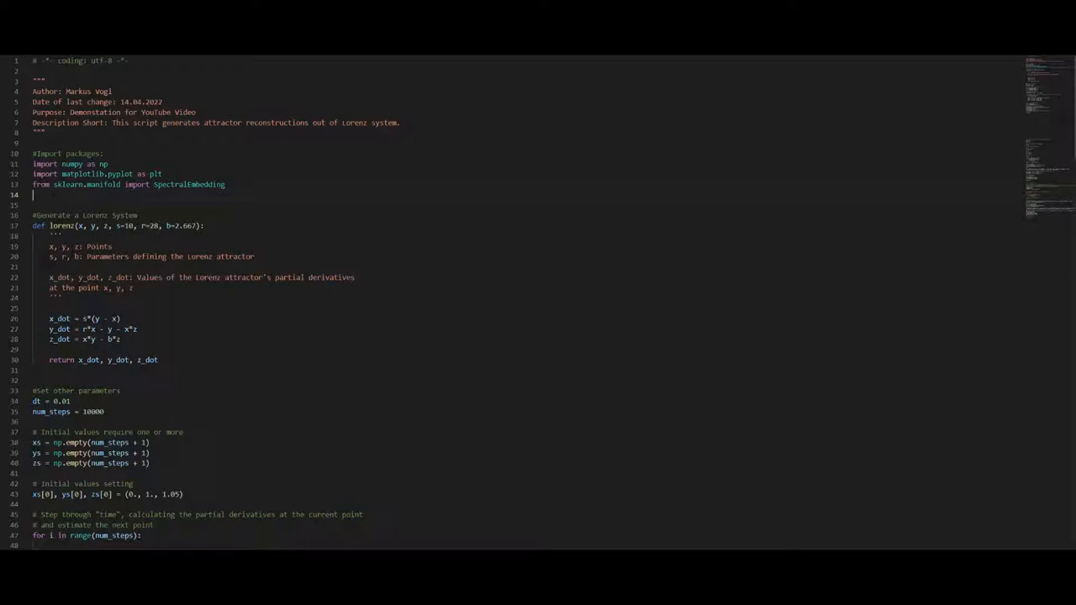
- Scroll past the header and imports to the lorenz function and Euler integration loop
{"action": "scroll", "scroll_direction": "down", "scroll_amount": 3}
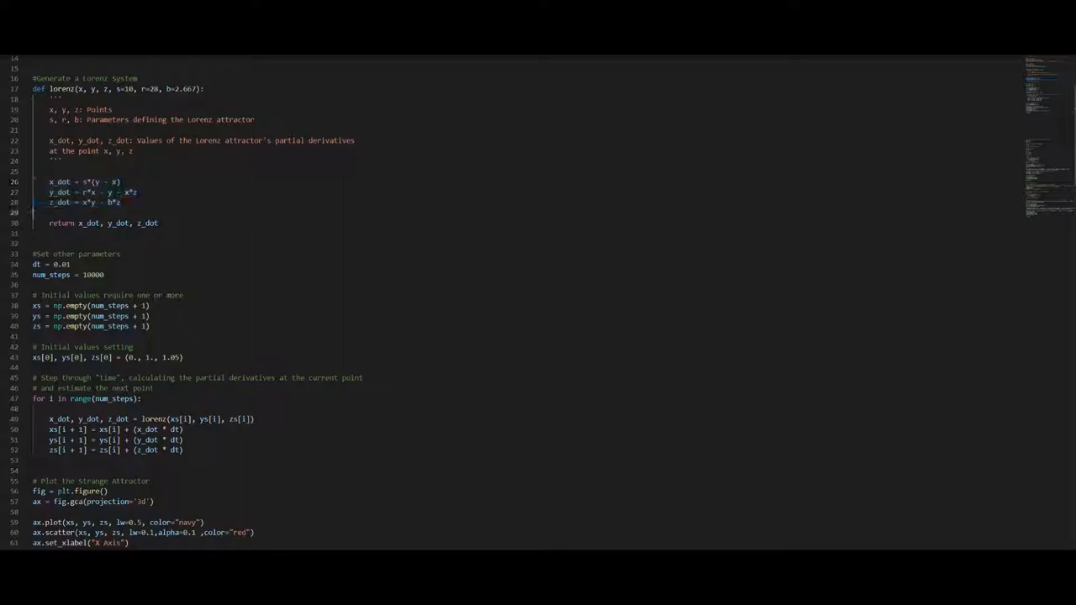
- Scroll to the 'Plot the Strange Attractor' block ending with plt.show()
{"action": "scroll", "scroll_direction": "down", "scroll_amount": 3}
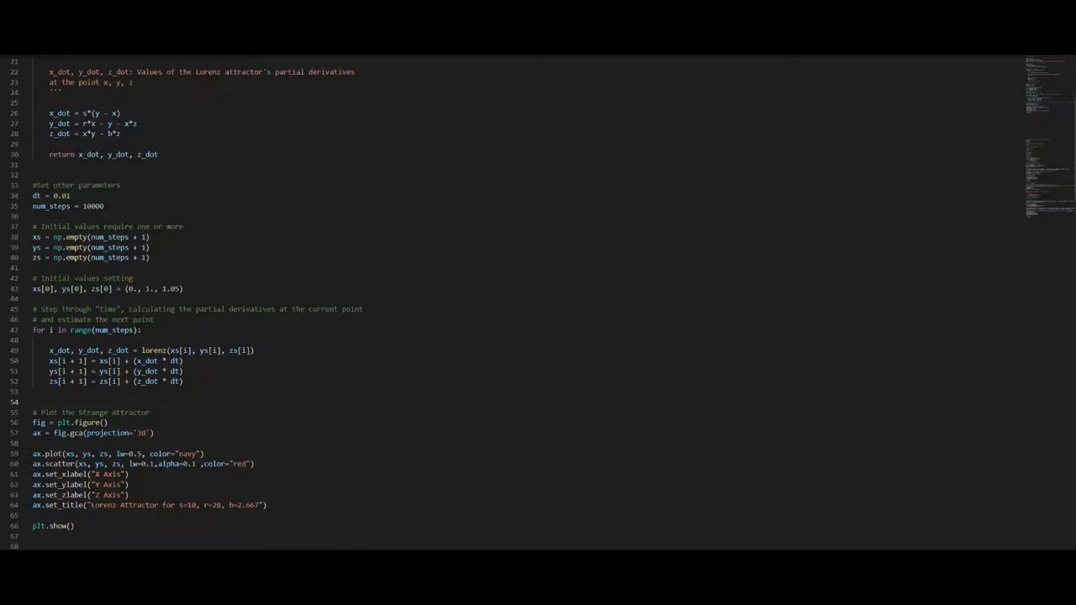
- Scroll back up the script before running it
{"action": "scroll", "scroll_direction": "up", "scroll_amount": 3}
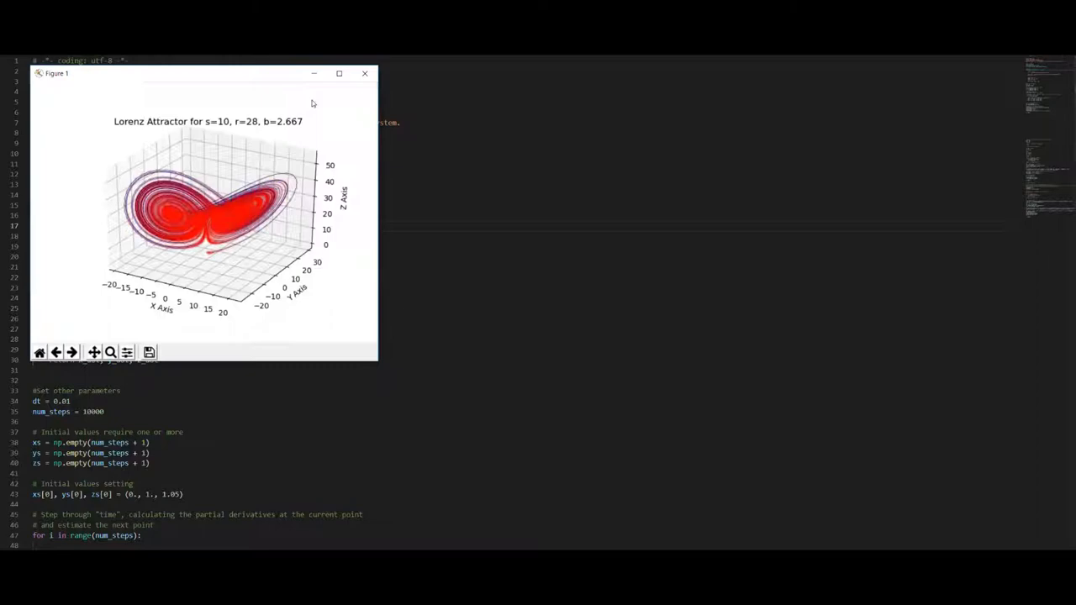
- Maximize the Lorenz attractor Figure 1 window
{"action": "left_click", "coordinate": [339, 73]}
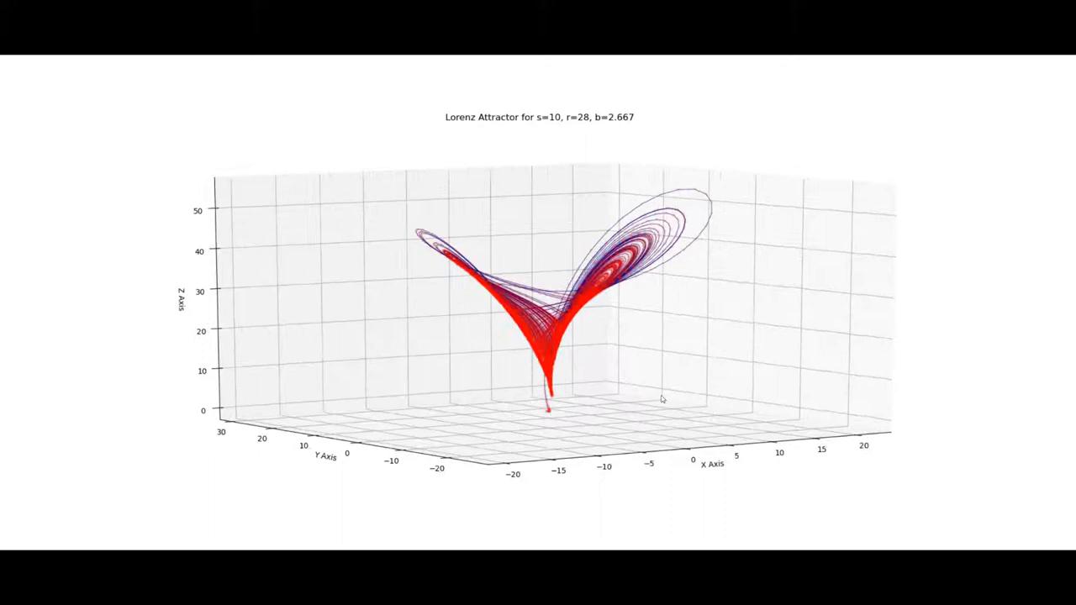
{"action": "left_click_drag", "start_coordinate": [662, 399], "coordinate": [539, 486]}
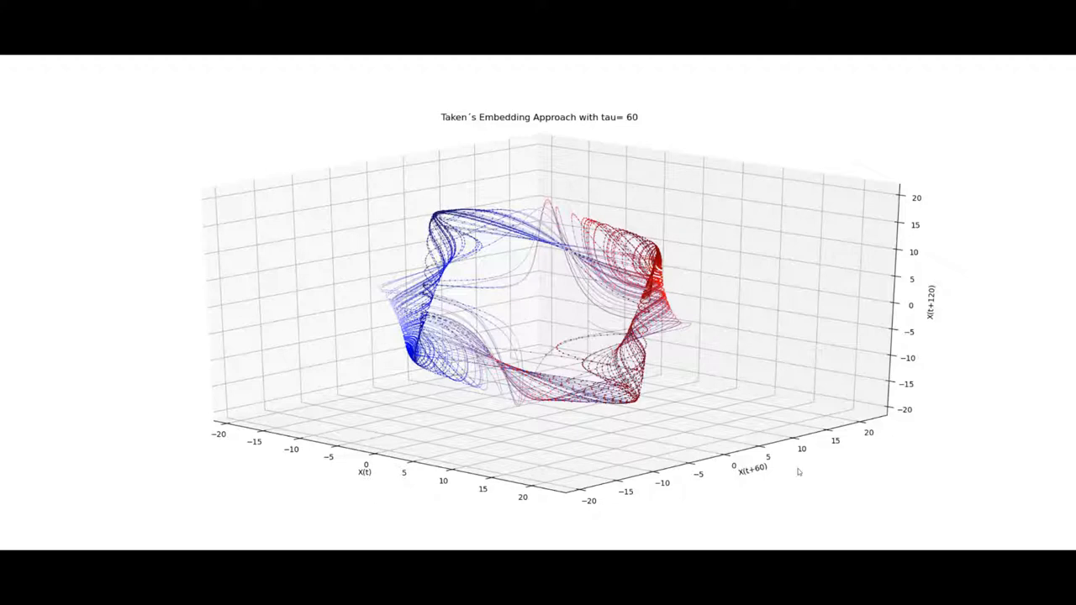
{"action": "mouse_move", "coordinate": [645, 124]}
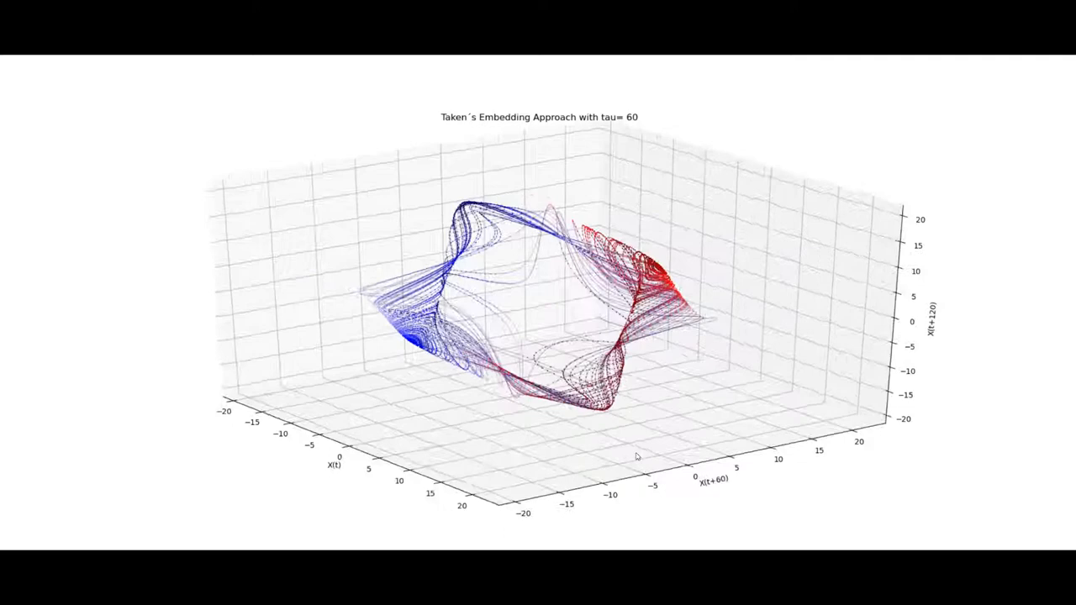
- Rotate the tau=60 Takens embedding plot to view it from another angle
{"action": "left_click_drag", "start_coordinate": [636, 455], "coordinate": [540, 437]}
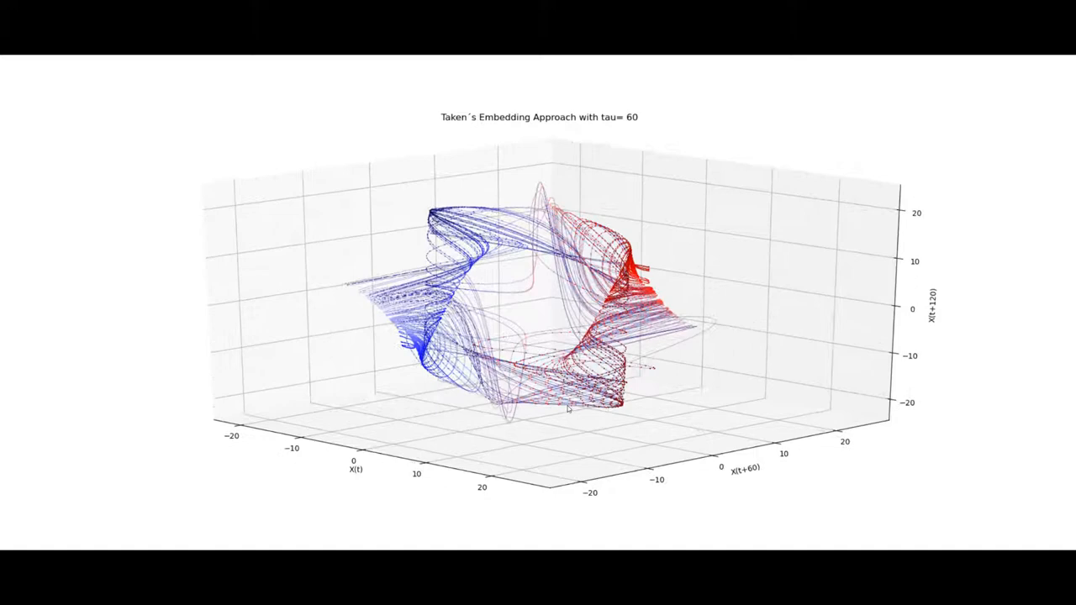
- Tilt the X(t), X(t+60), X(t+120) Takens embedding to examine its loops
{"action": "left_click_drag", "start_coordinate": [567, 408], "coordinate": [526, 345]}
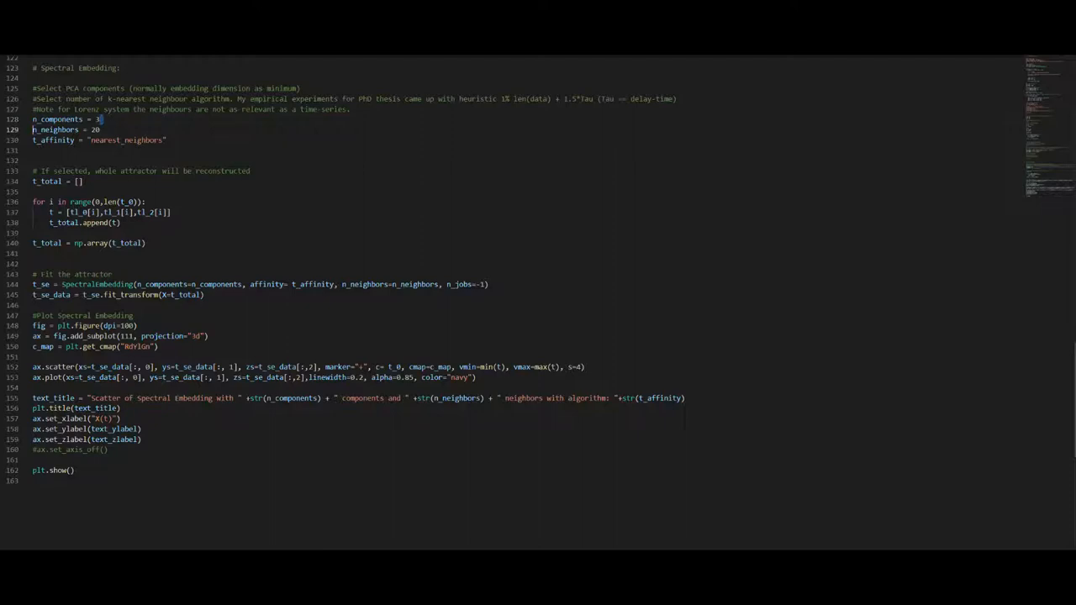
{"action": "triple_click", "coordinate": [65, 129]}
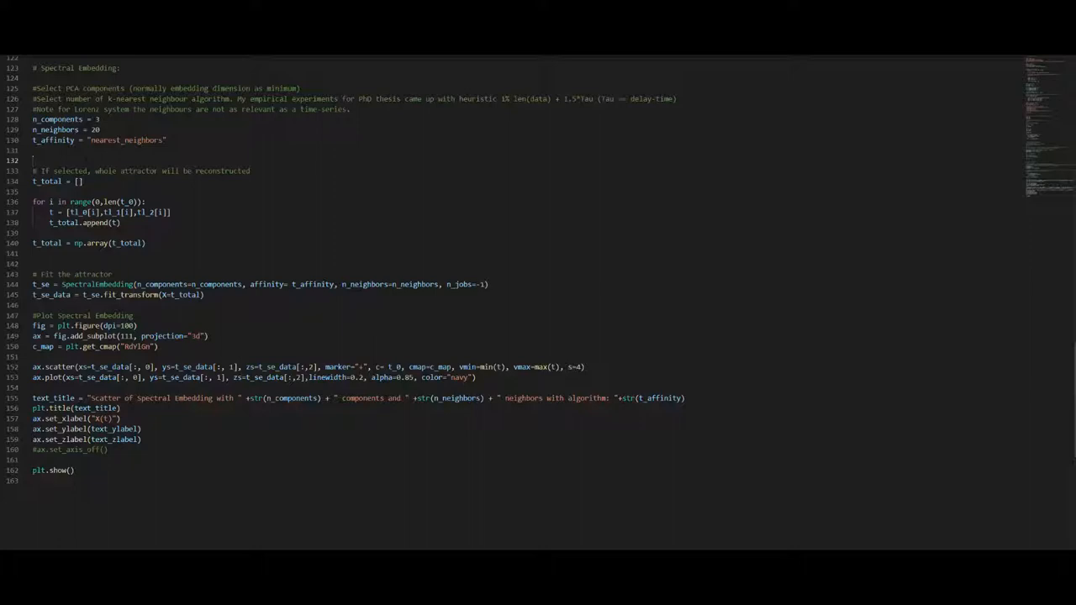
{"action": "left_click_drag", "start_coordinate": [34, 171], "coordinate": [145, 243]}
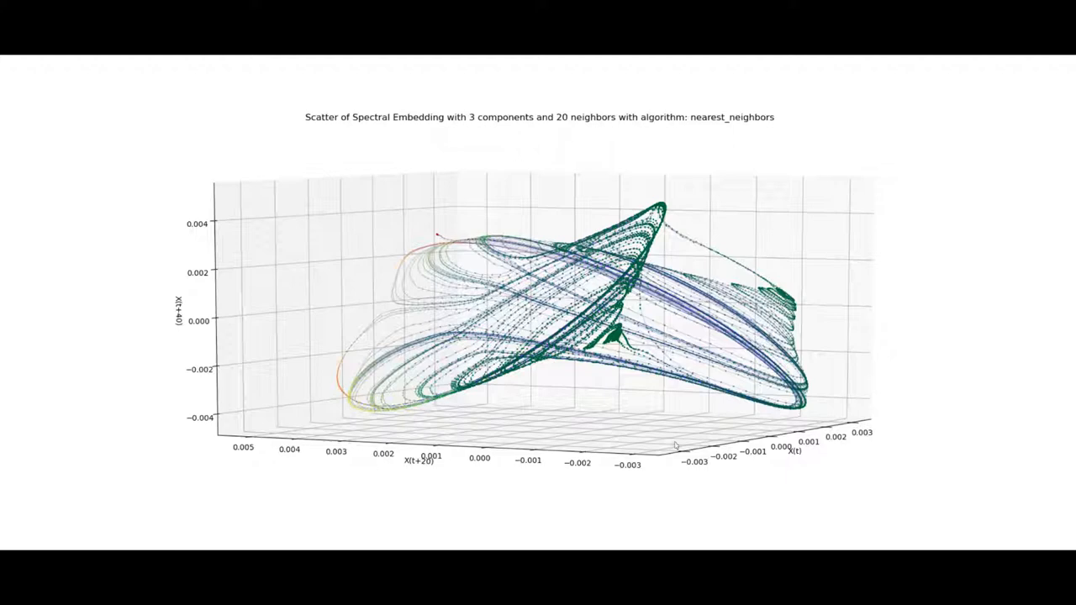
- Rotate the 20-neighbour spectral embedding reconstruction through two different viewing angles
{"action": "left_click_drag", "start_coordinate": [677, 445], "coordinate": [698, 452]}
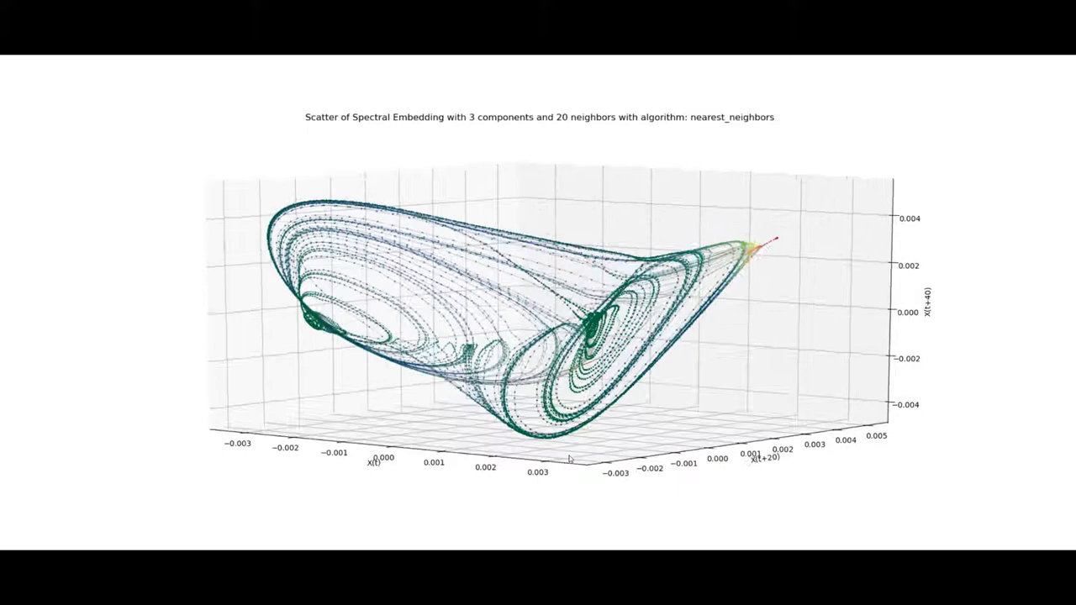
{"action": "left_click_drag", "start_coordinate": [572, 458], "coordinate": [672, 437]}
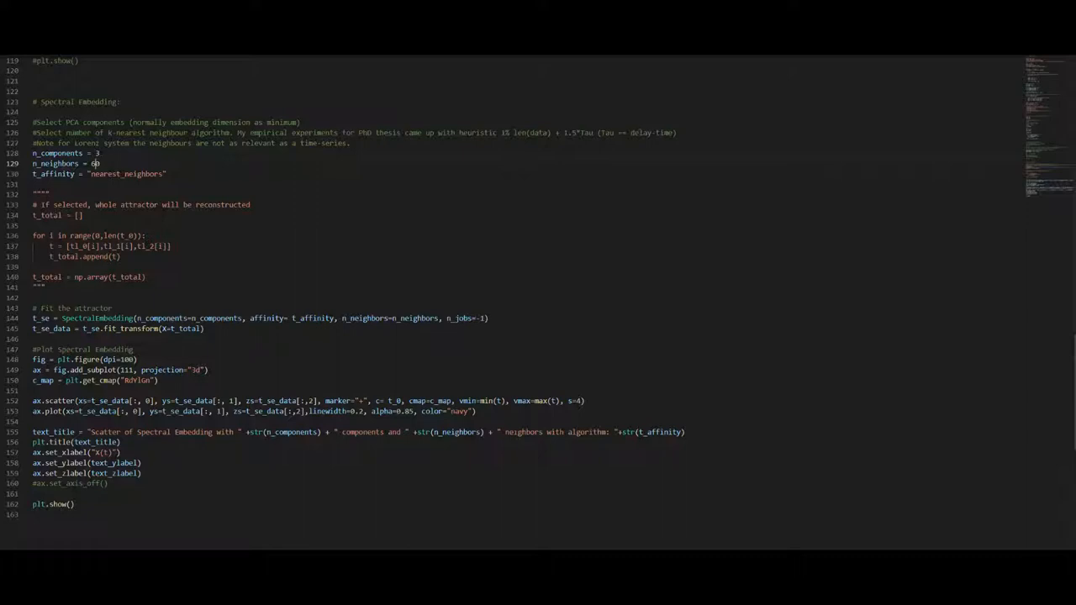
- Change n_neighbors from 20 to 60 in the spectral embedding code
{"action": "type", "text": "0"}
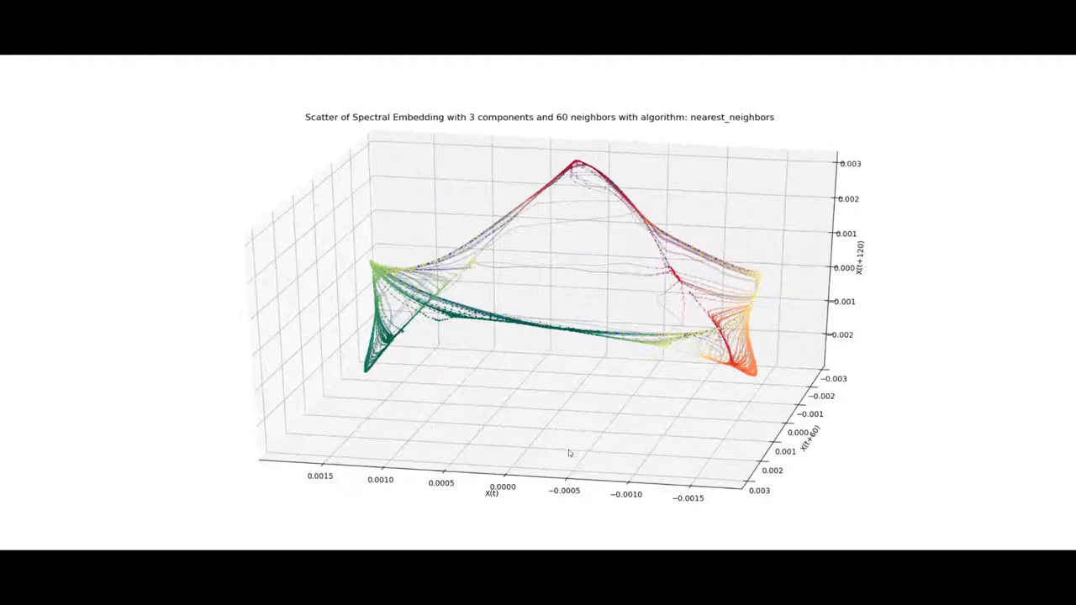
- Rotate the 60-neighbour spectral embedding scatter through three successive angles to inspect its shape
{"action": "left_click_drag", "start_coordinate": [569, 453], "coordinate": [514, 313]}
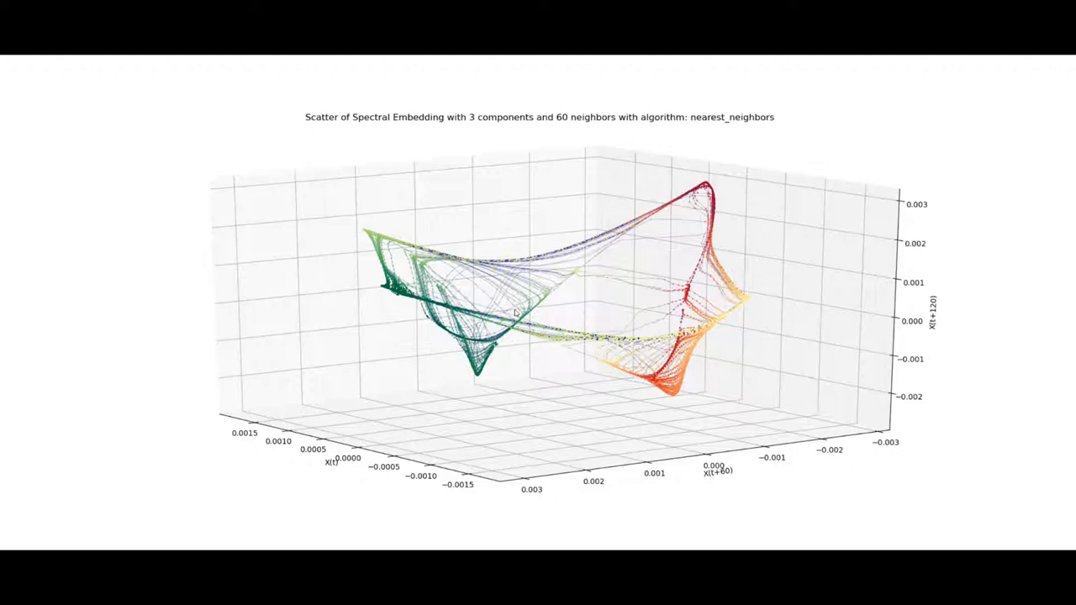
{"action": "left_click_drag", "start_coordinate": [513, 311], "coordinate": [490, 265]}
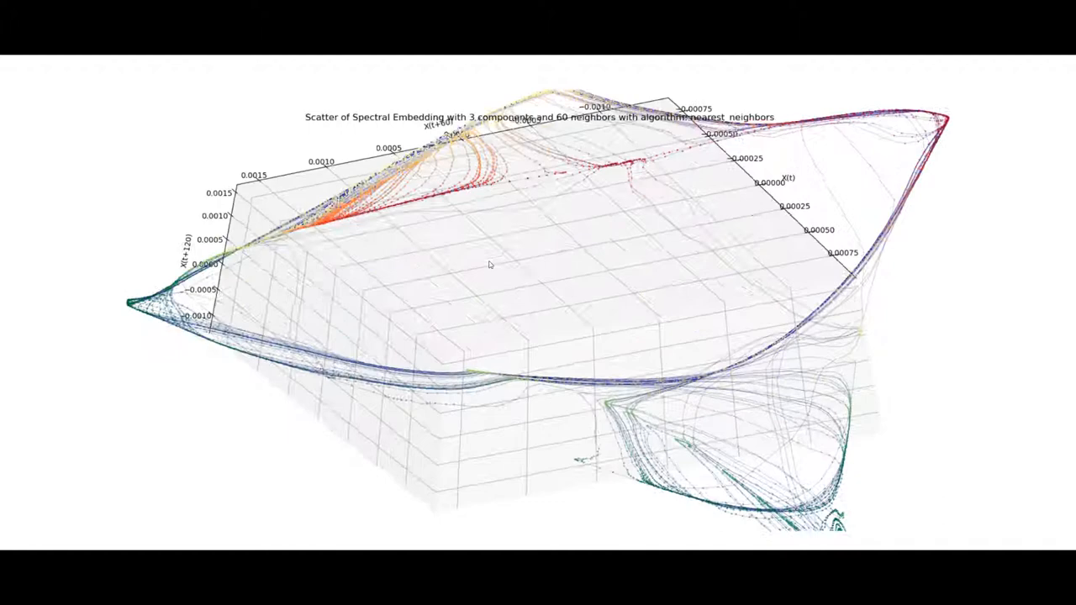
{"action": "left_click_drag", "start_coordinate": [489, 265], "coordinate": [224, 428]}
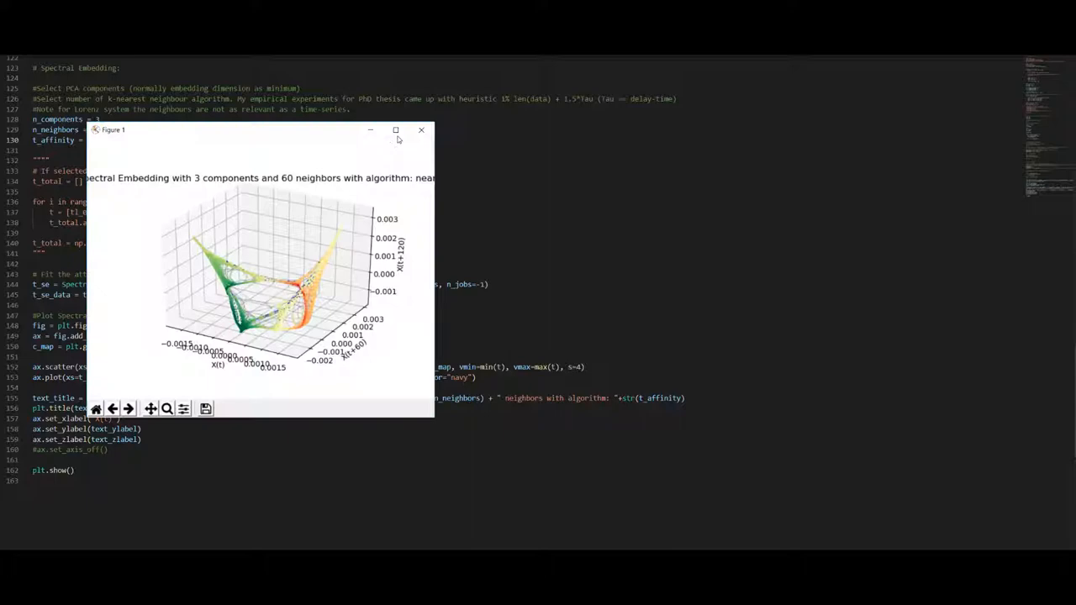
- Maximize the 60-neighbour embedding figure and tilt it to a top-down view
{"action": "left_click", "coordinate": [395, 130]}
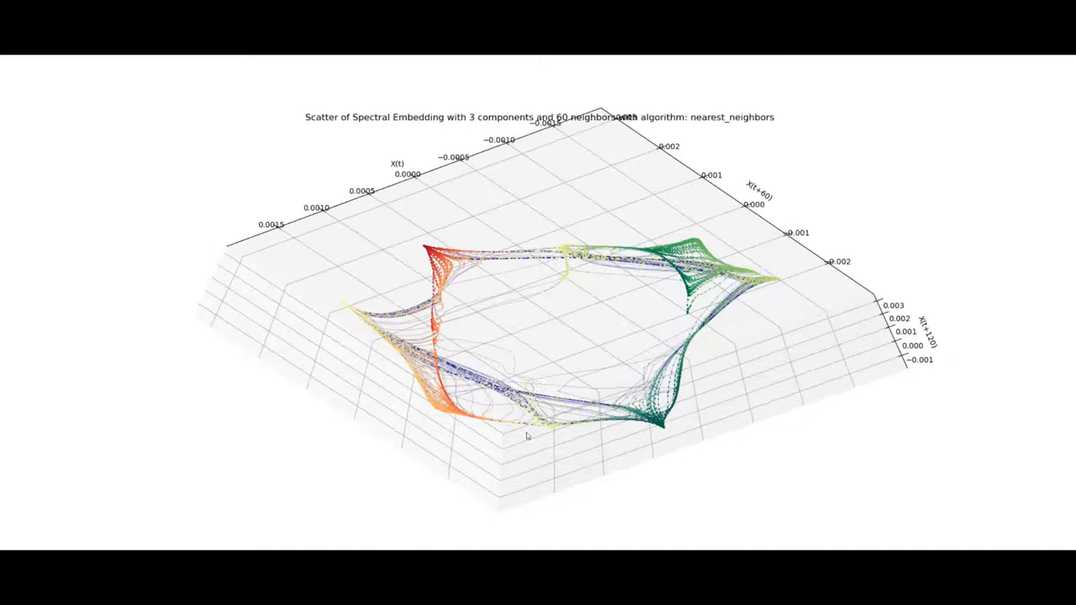
{"action": "left_click_drag", "start_coordinate": [538, 337], "coordinate": [589, 404]}
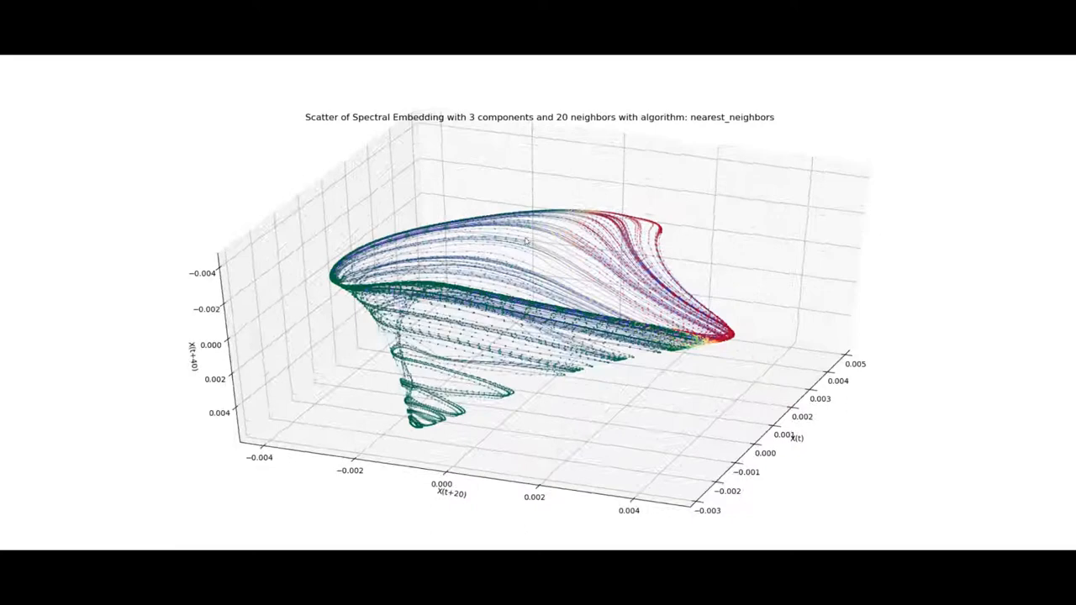
- Orbit the 20-neighbour spectral embedding of X(t), X(t+20), X(t+40) to a side view
{"action": "left_click_drag", "start_coordinate": [525, 240], "coordinate": [231, 446]}
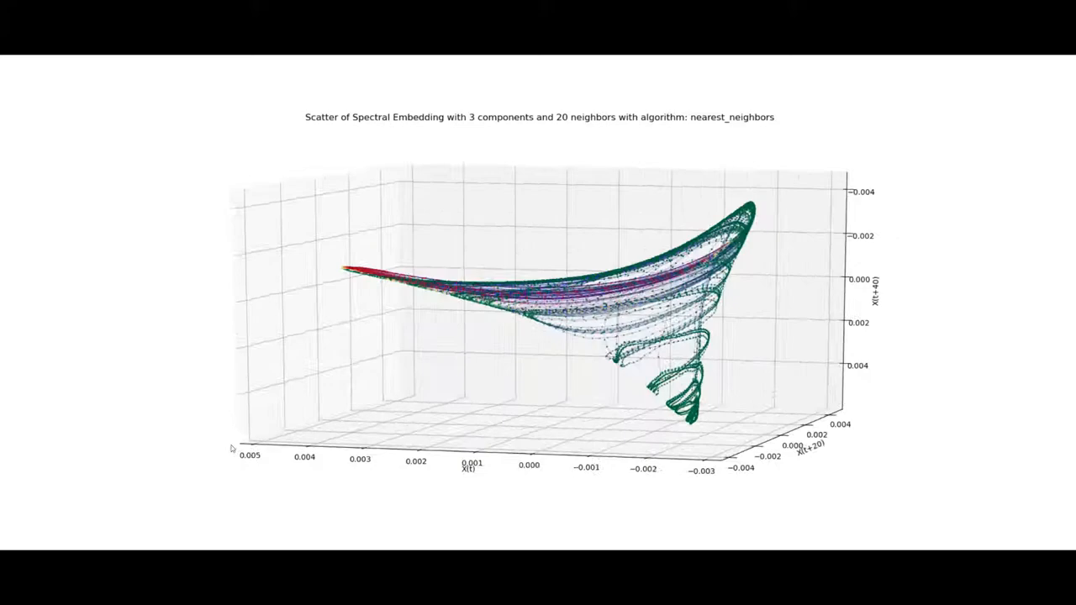